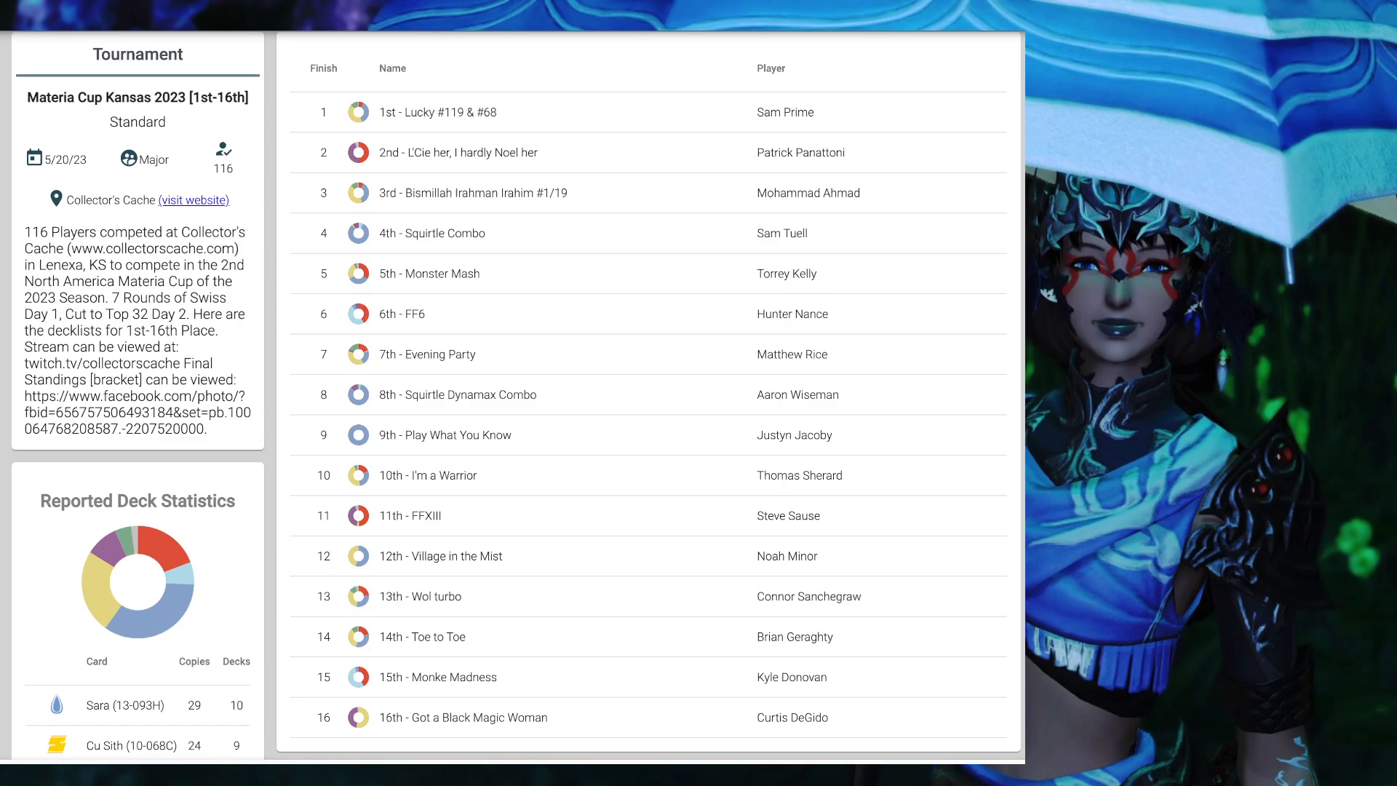
{"action": "mouse_move", "coordinate": [107, 596]}
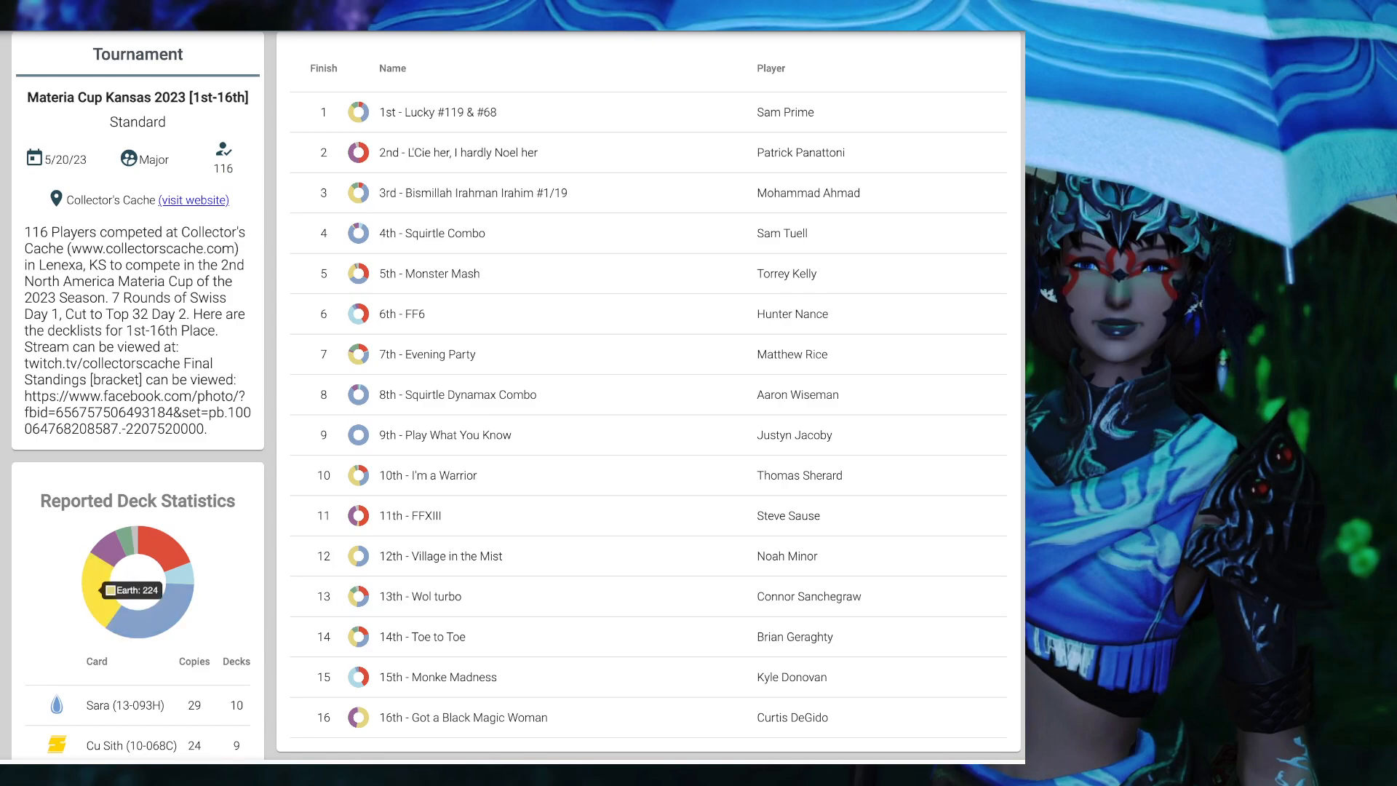